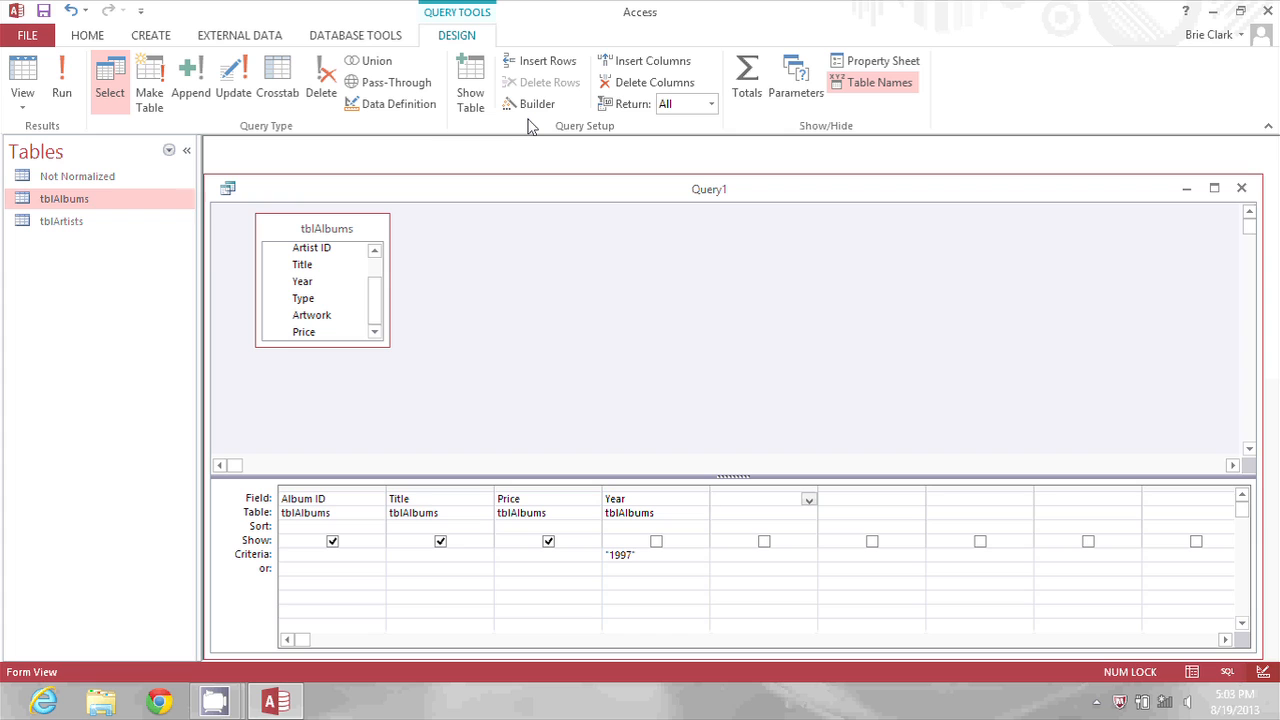
# - Start the Expression Builder on the empty fifth column's Field cell
pyautogui.click(760, 498)
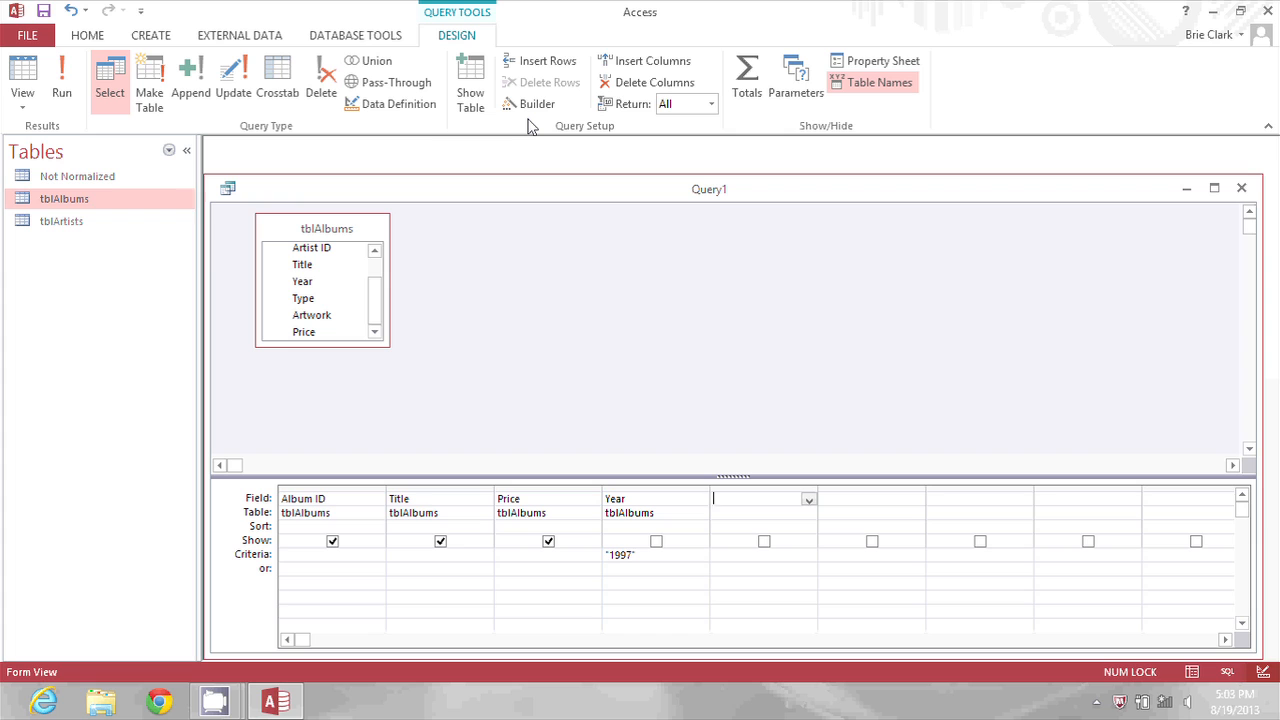
pyautogui.click(548, 498)
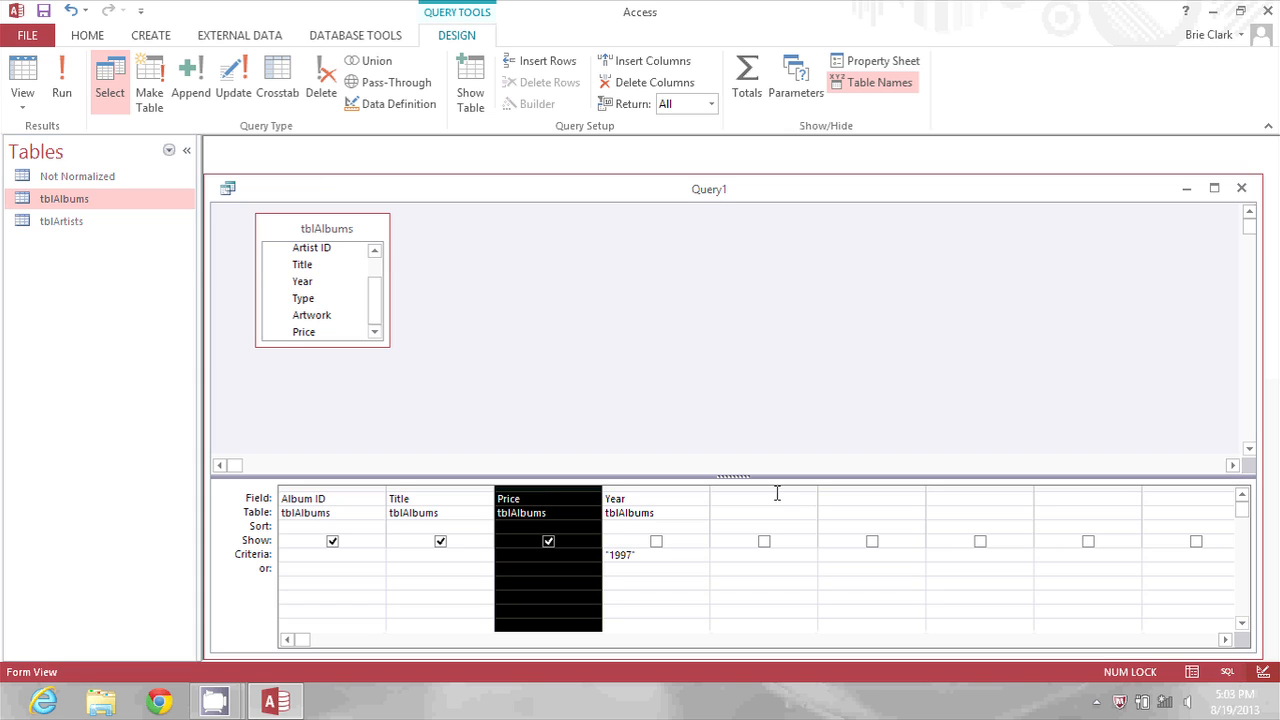
pyautogui.click(760, 500)
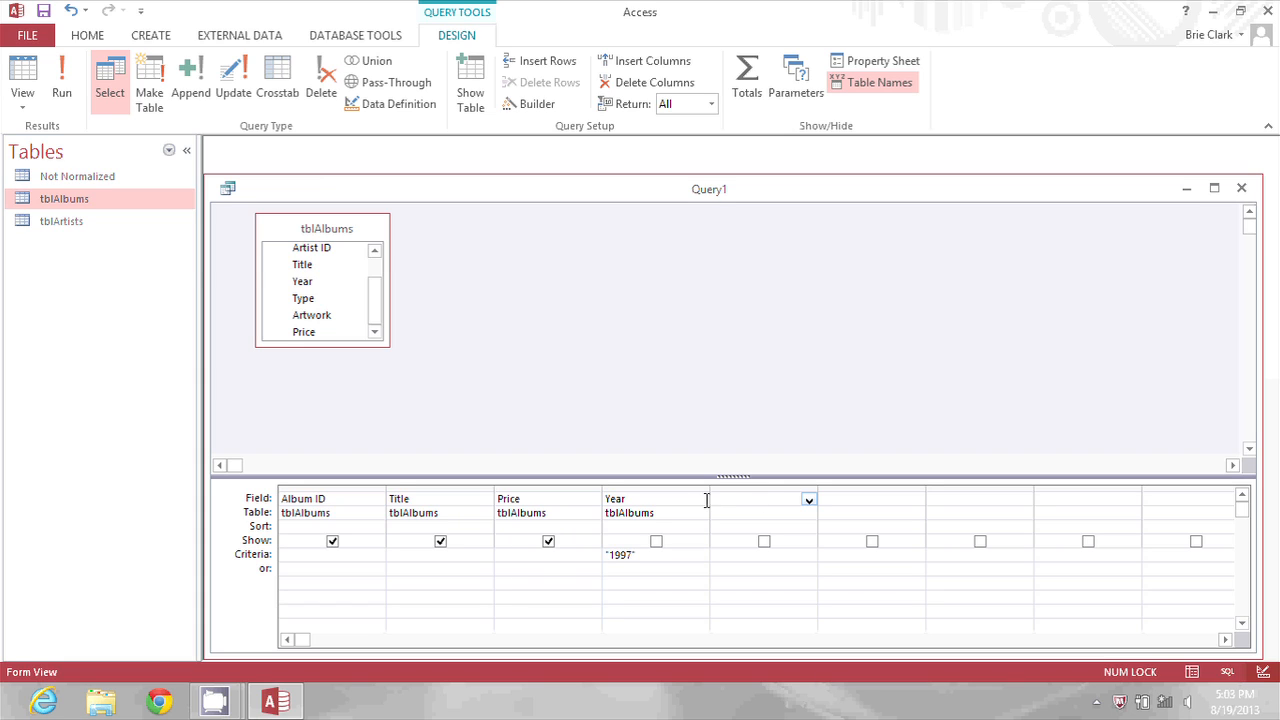
pyautogui.click(764, 498)
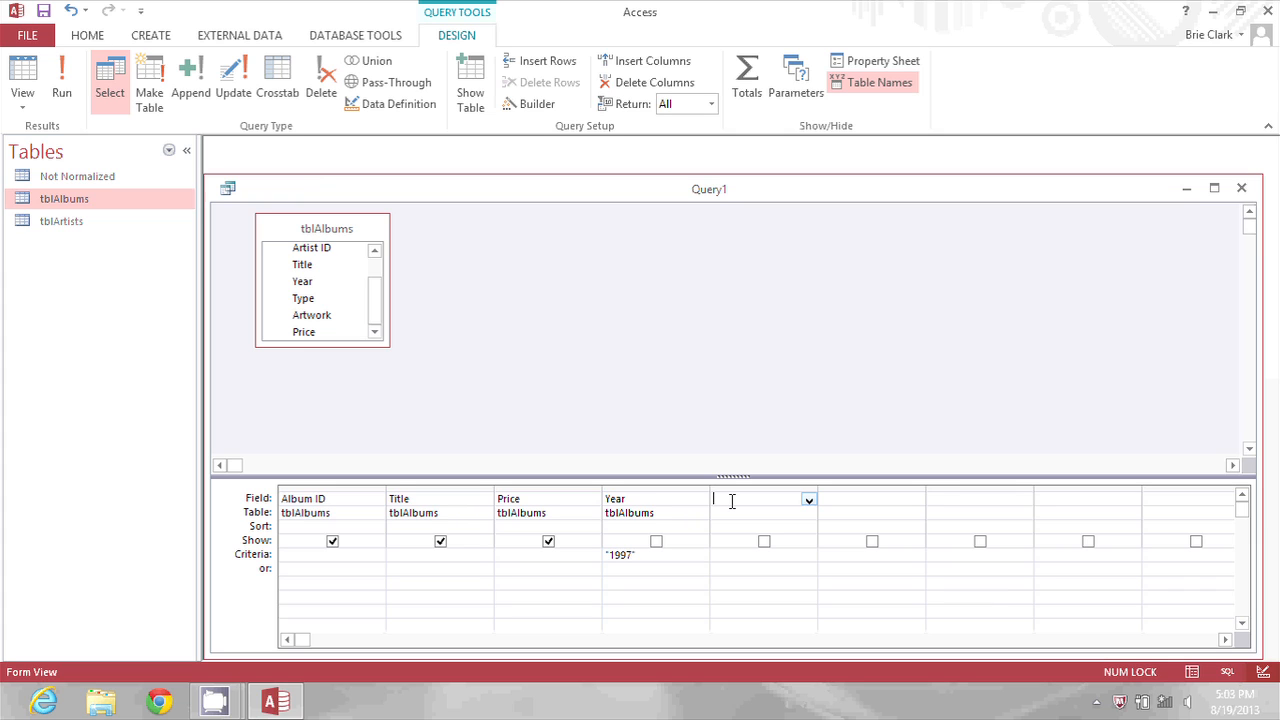
pyautogui.rightClick(764, 500)
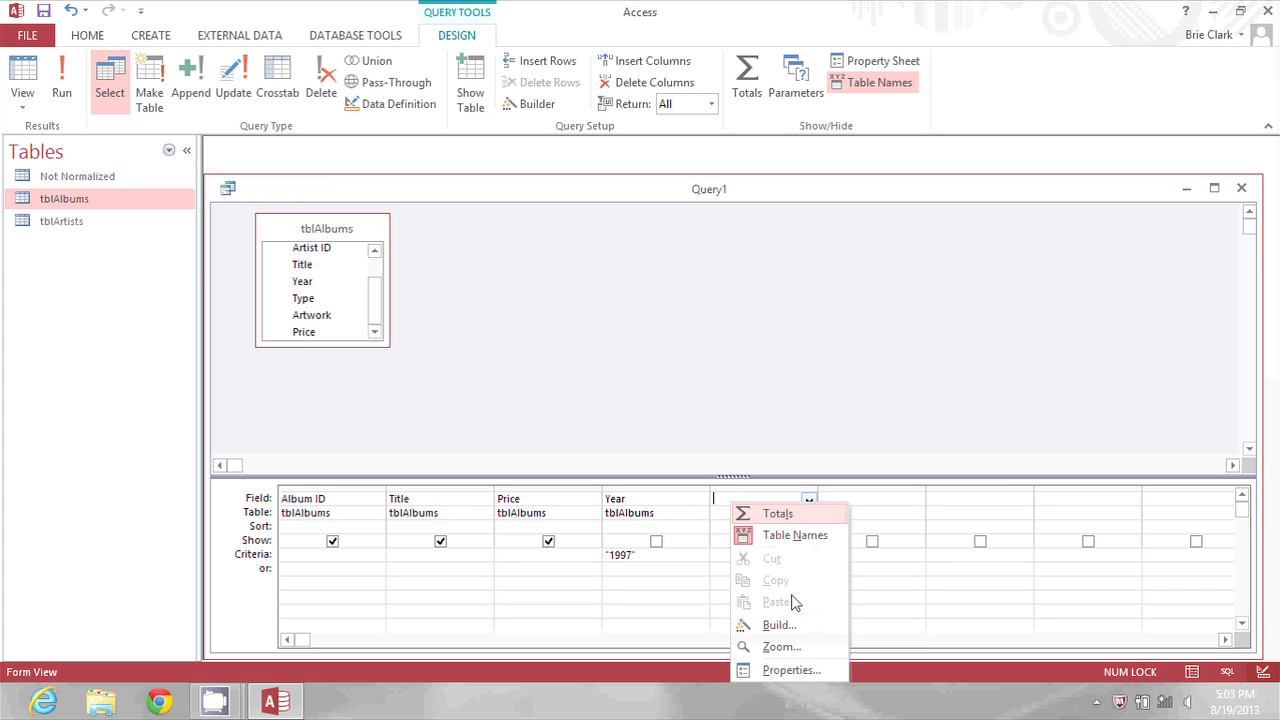
pyautogui.click(780, 624)
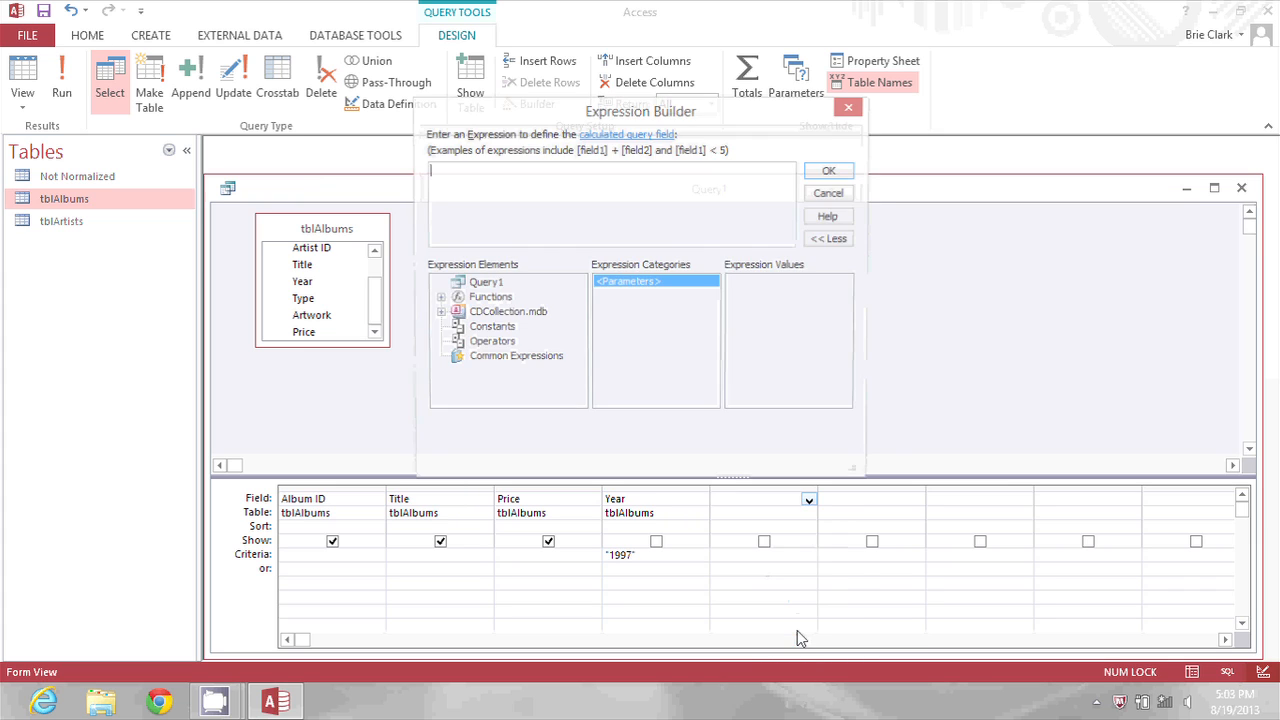
# - Insert [tblAlbums]![Price] into the expression from CDCollection.mdb > Tables > tblAlbums
pyautogui.click(442, 312)
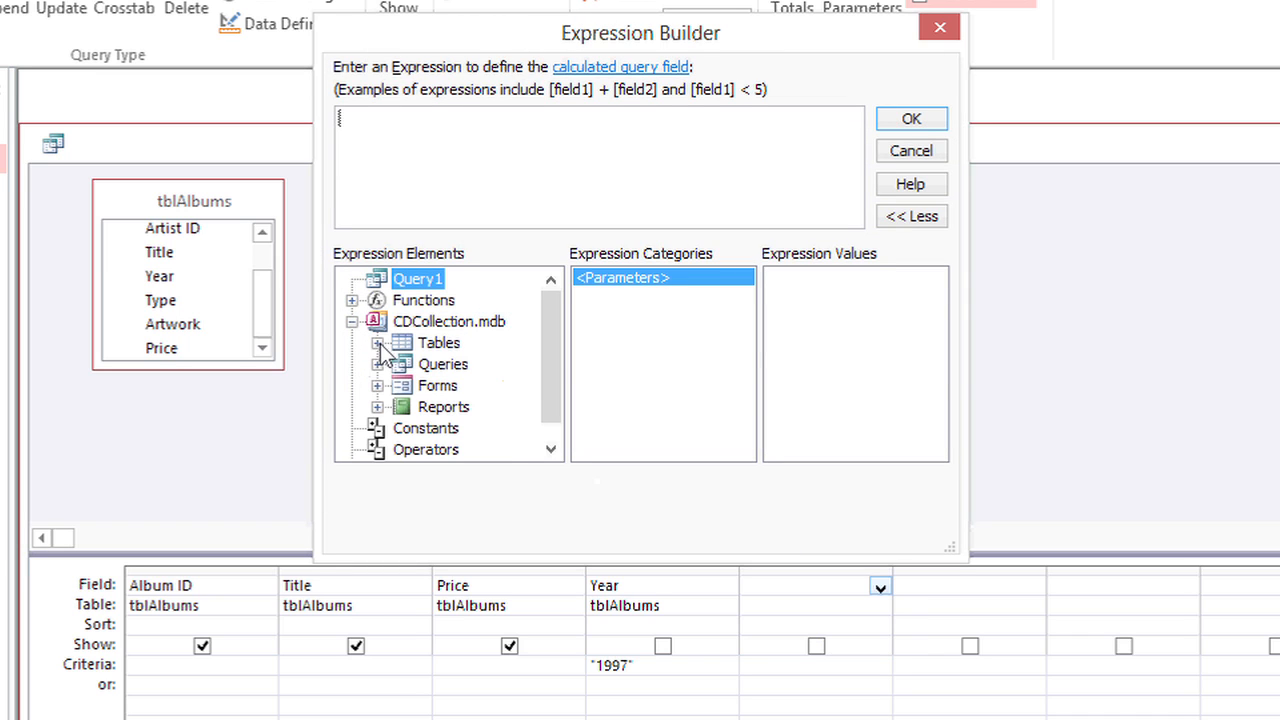
pyautogui.click(474, 384)
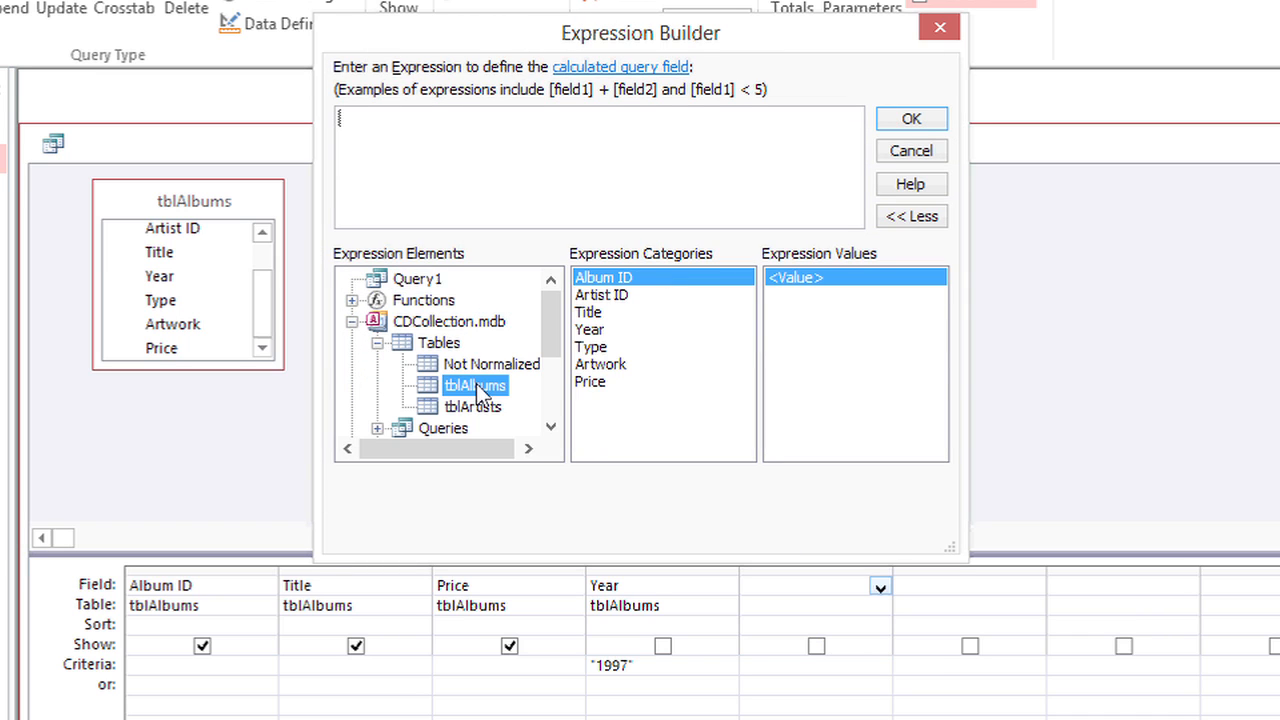
pyautogui.doubleClick(590, 382)
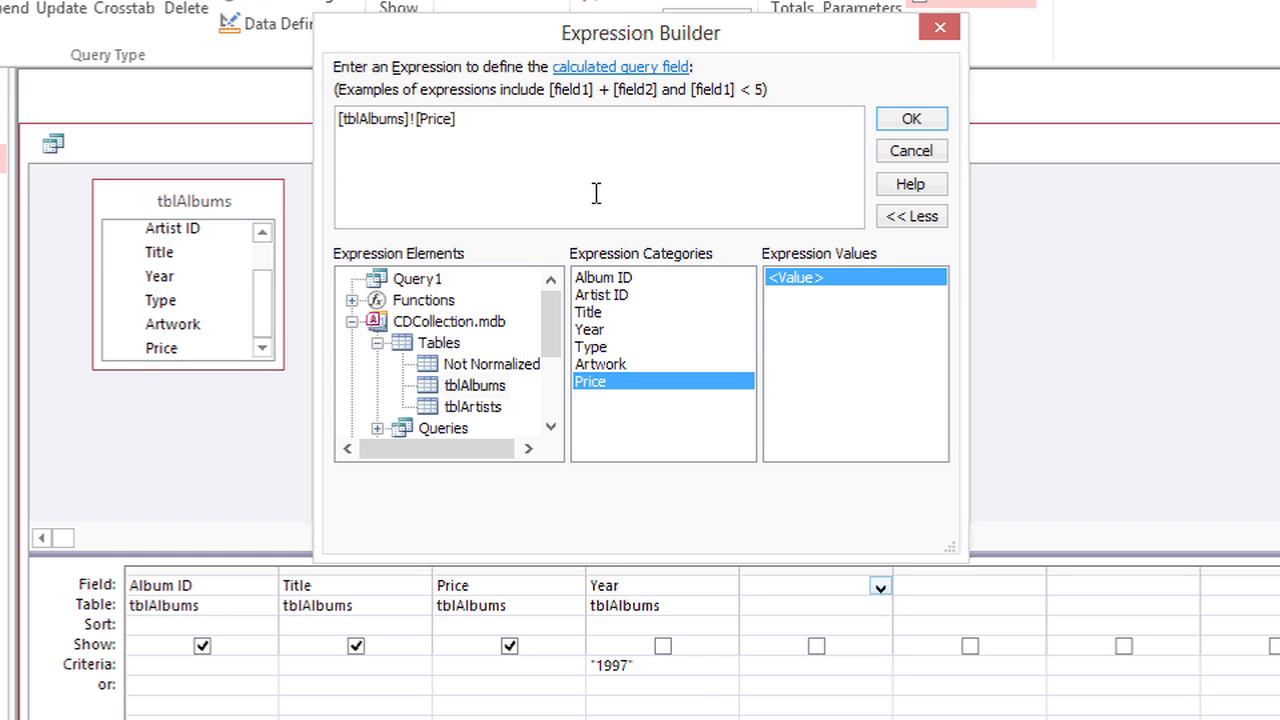
# - Complete the expression as [tblAlbums]![Price] + 2.5 and confirm it
pyautogui.write('+')
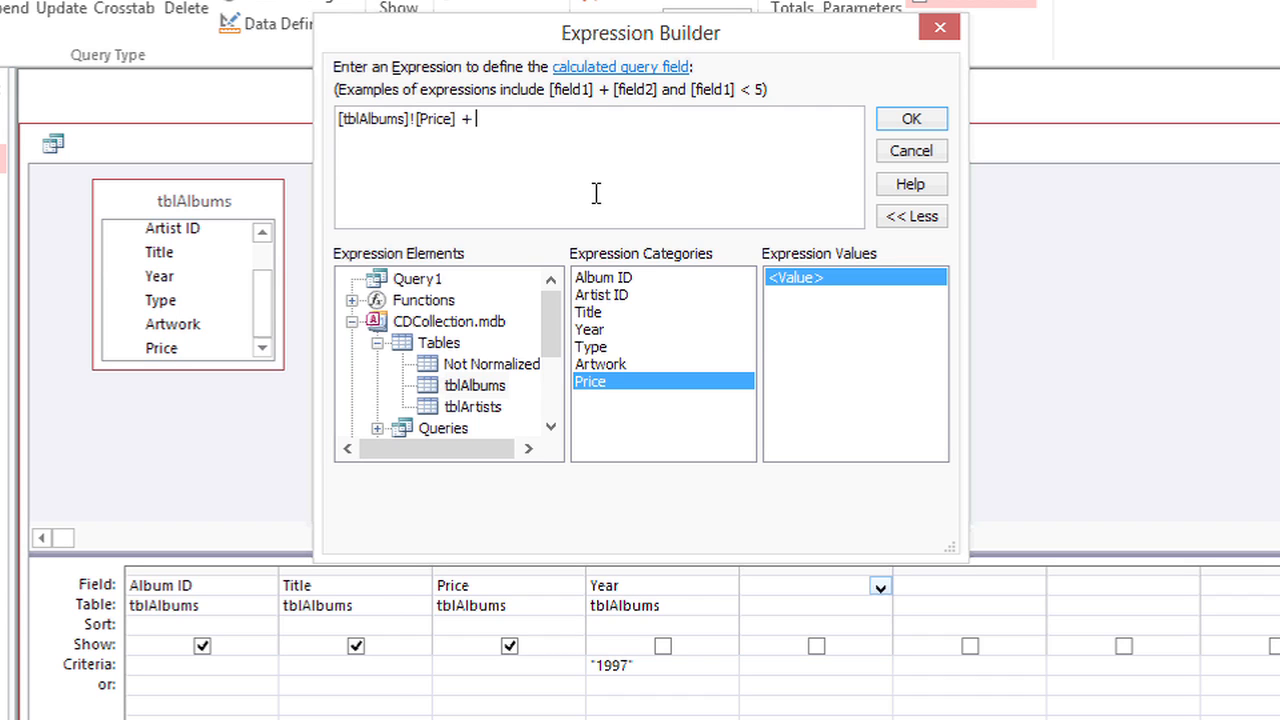
pyautogui.write('2.')
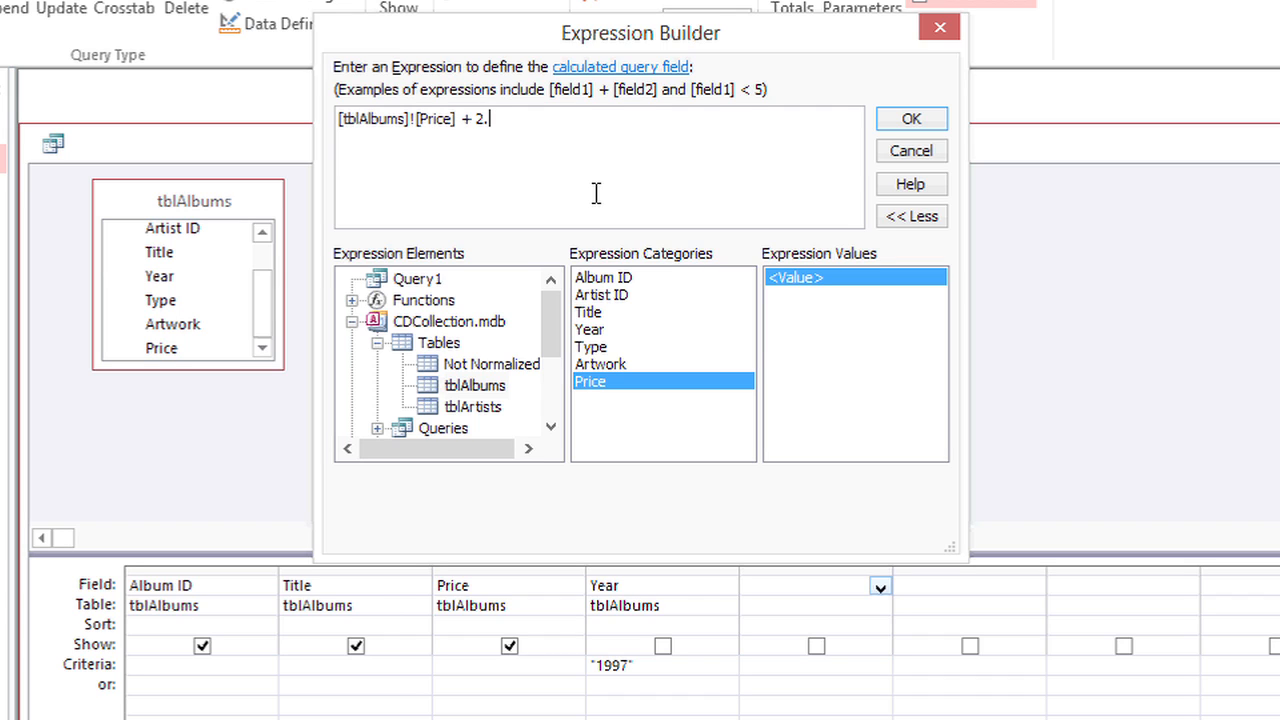
pyautogui.write('5')
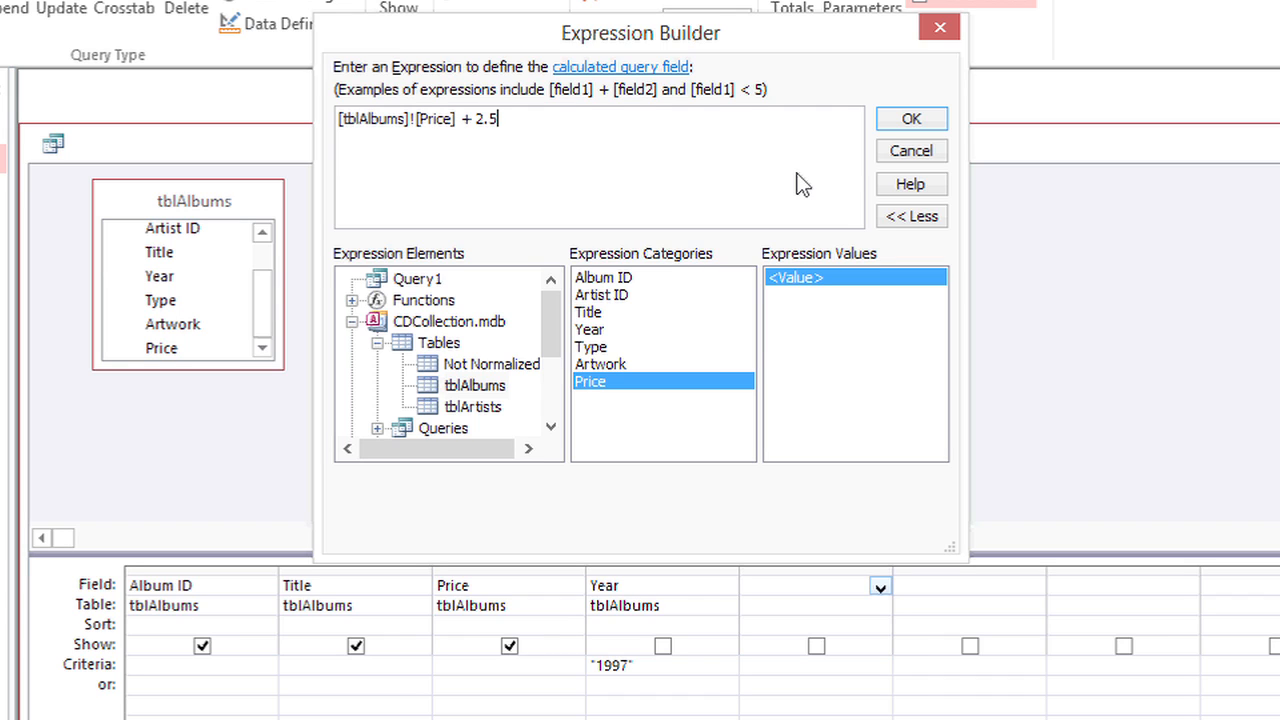
pyautogui.click(910, 118)
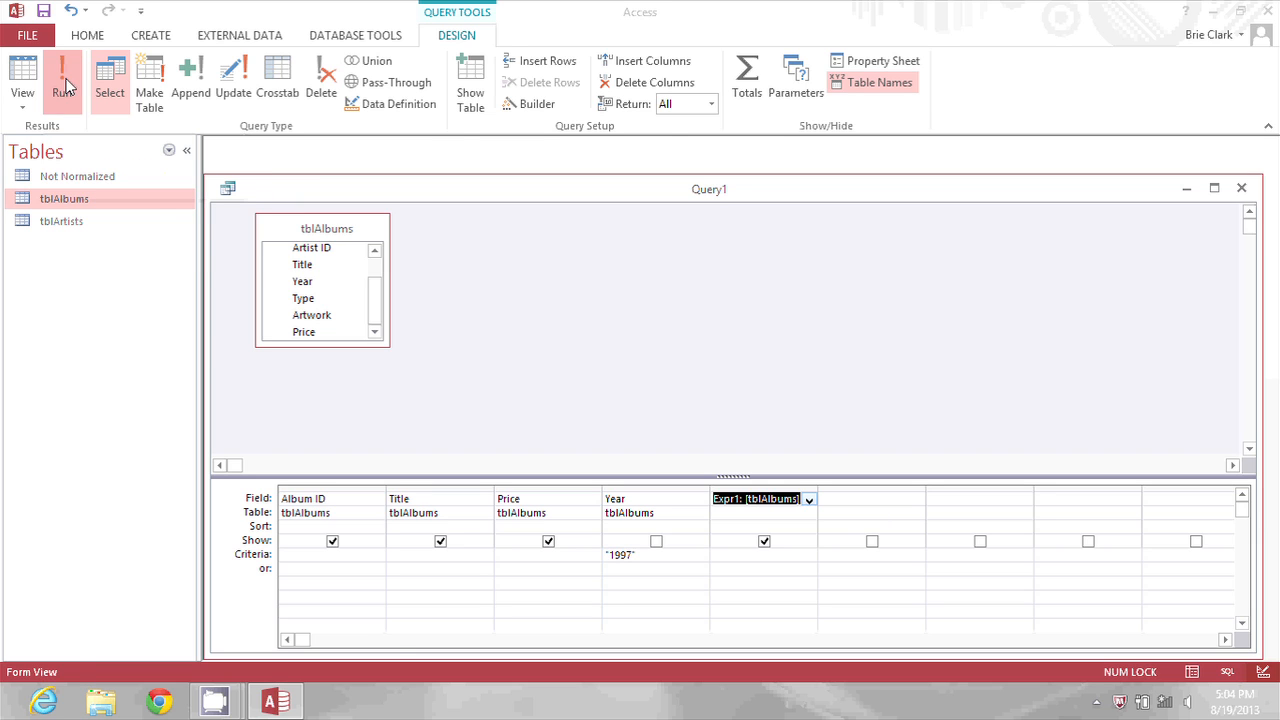
# - Run the query to show the Expr1 column of each price plus 2.50
pyautogui.click(64, 82)
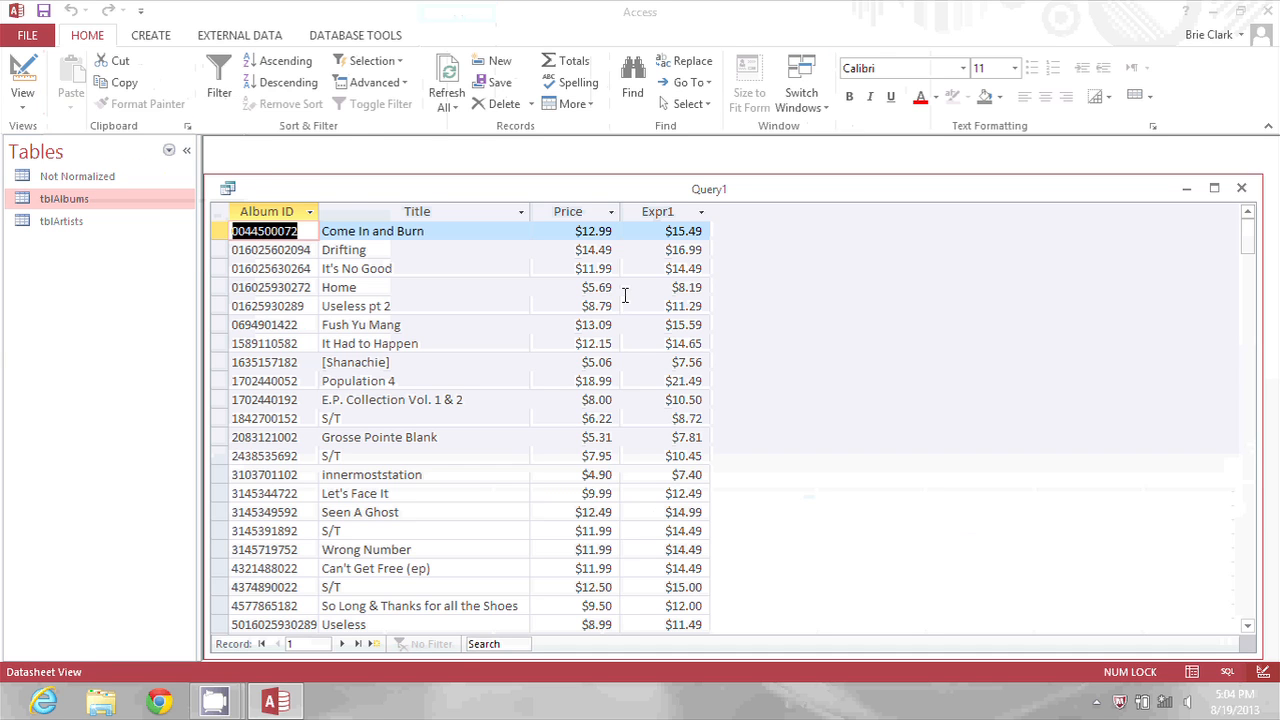